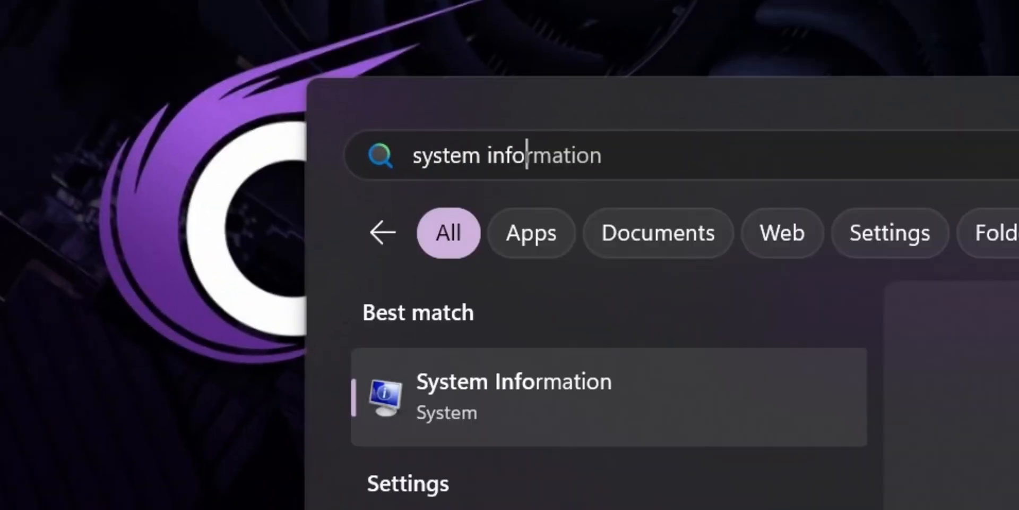
- Launch System Information from the Windows Search best match to view system details
left_click(513, 396)
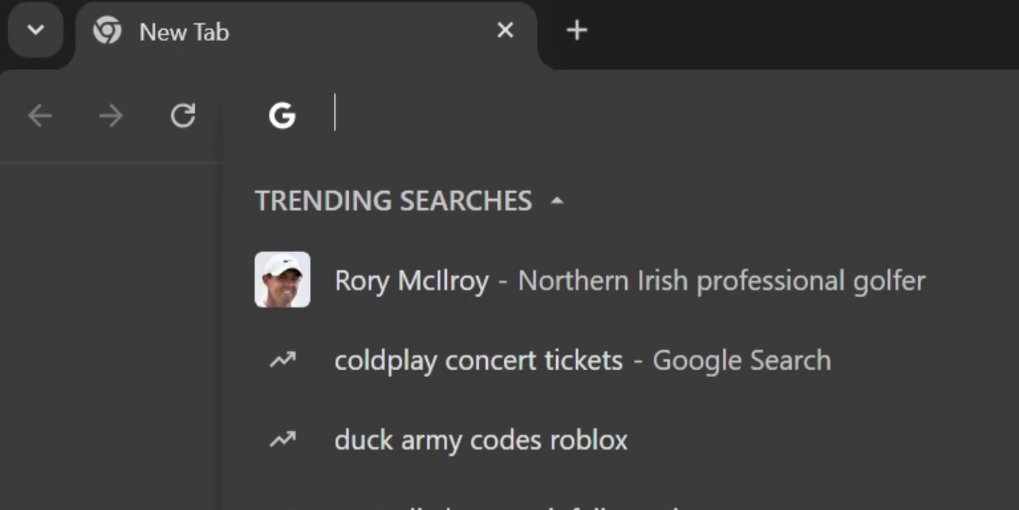
- Search 'MSI B650M' and reach the B650M GAMING WIFI support page's BIOS download list
type("MSI B650M")
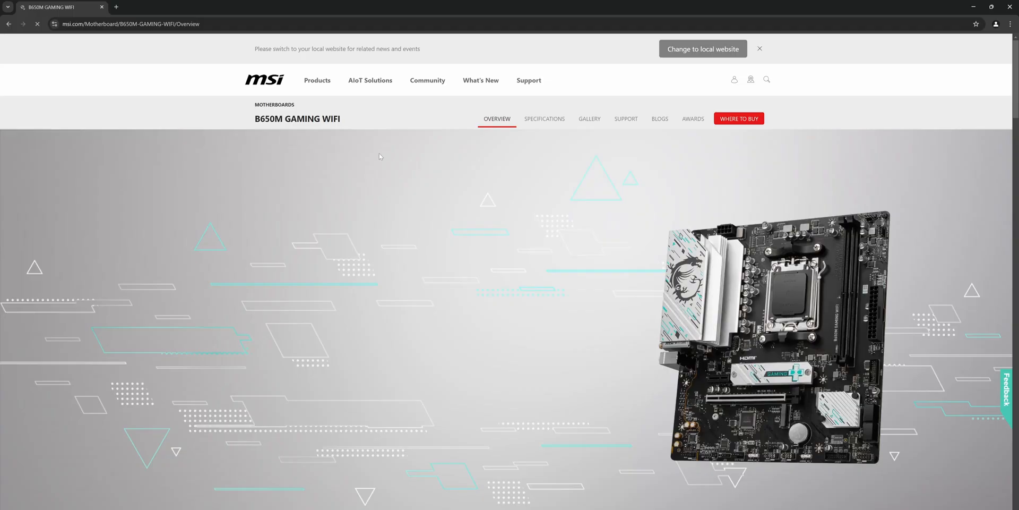
left_click(625, 118)
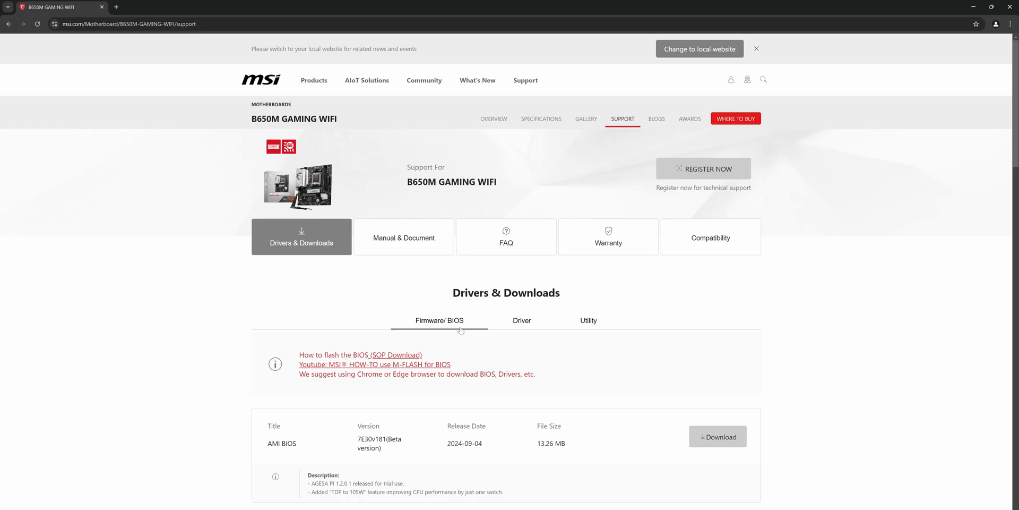
scroll("down", 3)
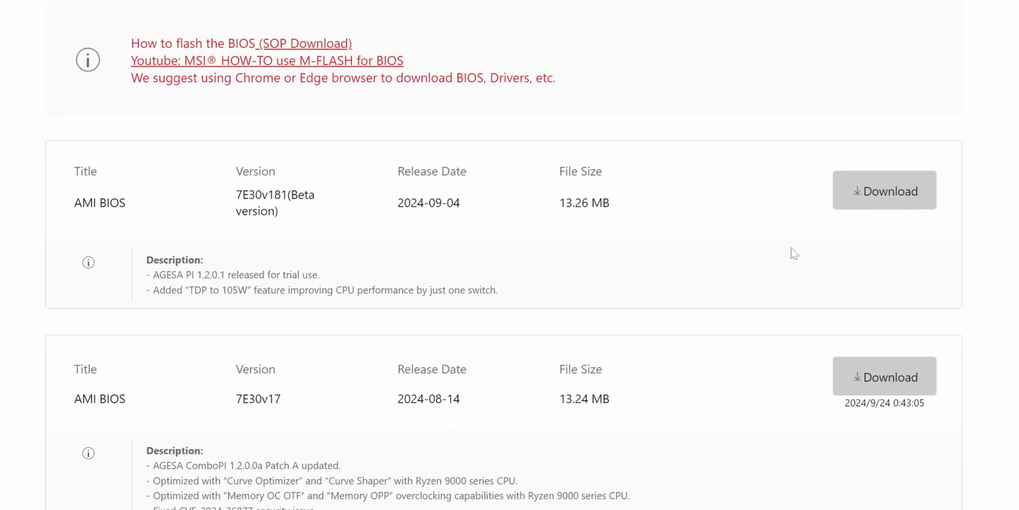
scroll("down", 3)
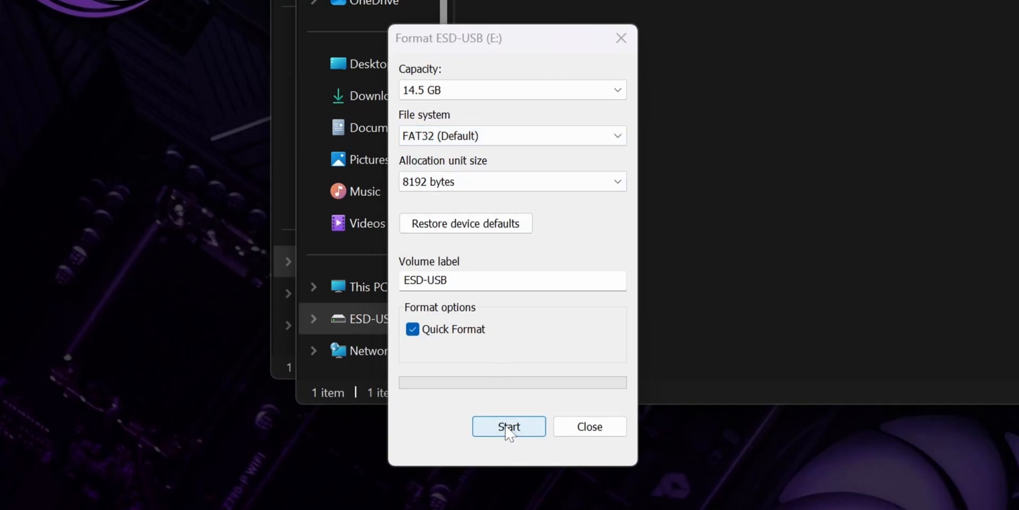
- Run the FAT32 quick format on ESD-USB and acknowledge the Format Complete message
left_click(509, 427)
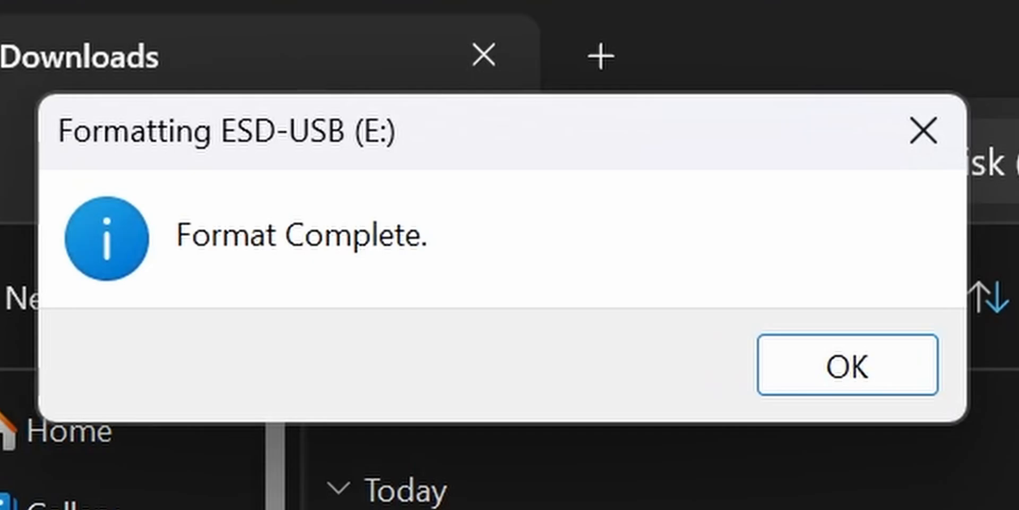
left_click(848, 365)
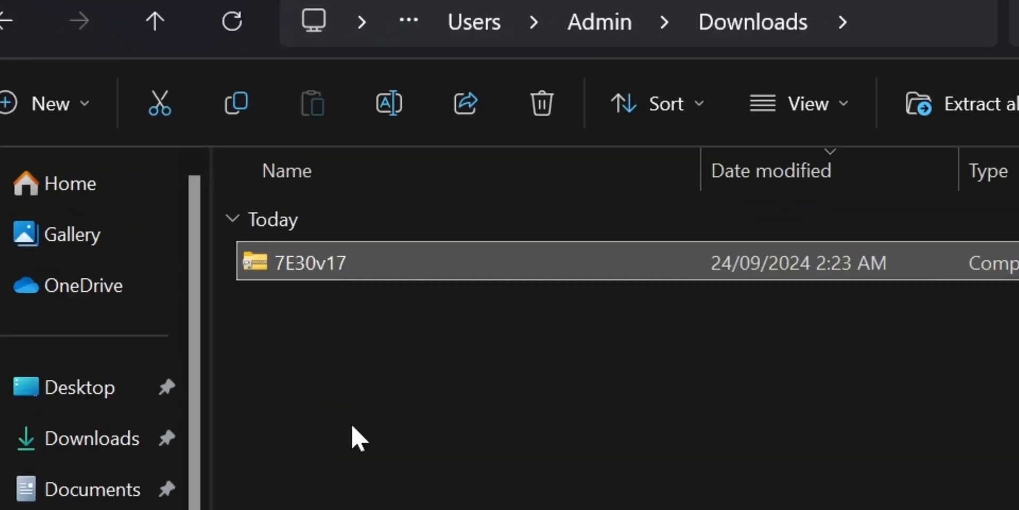
- Browse into the 7E30v17 zip in Downloads and its inner 7E30v17 folder
double_click(309, 263)
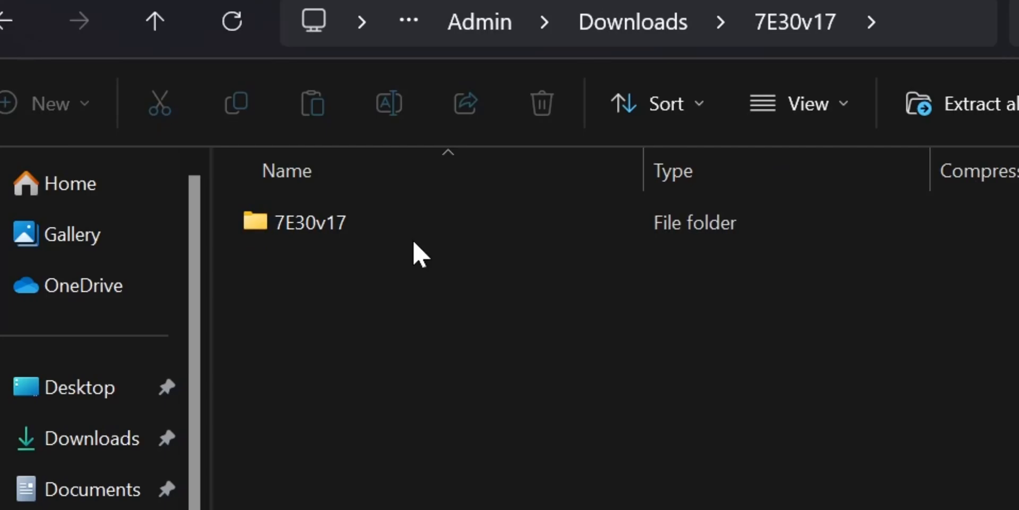
double_click(306, 222)
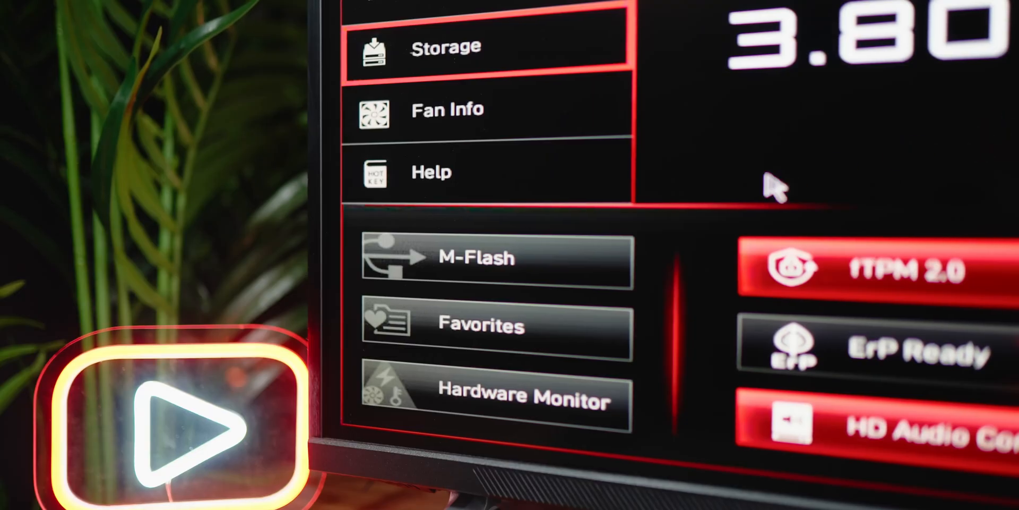
- Enter M-Flash and confirm E7E30AMS.170 from the USB drive as the BIOS to flash
left_click(497, 257)
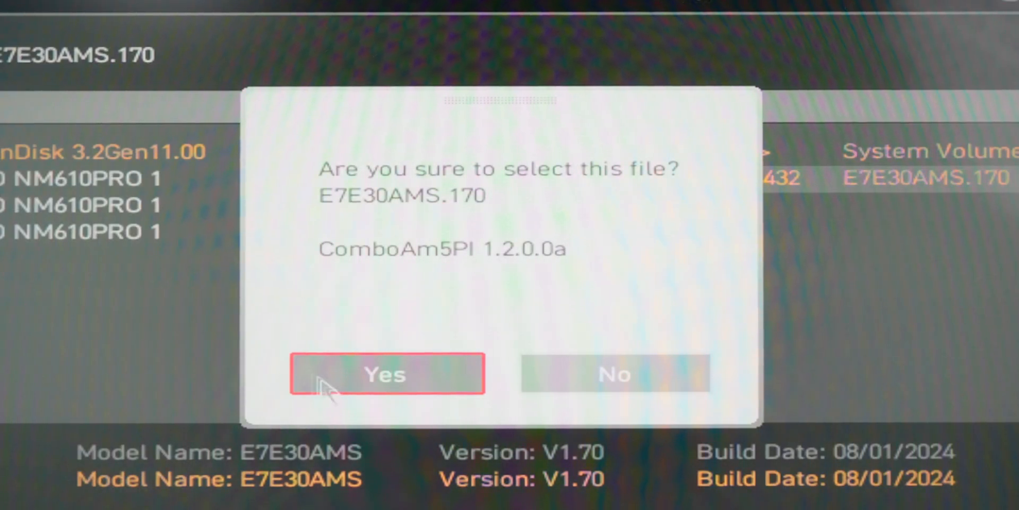
left_click(386, 373)
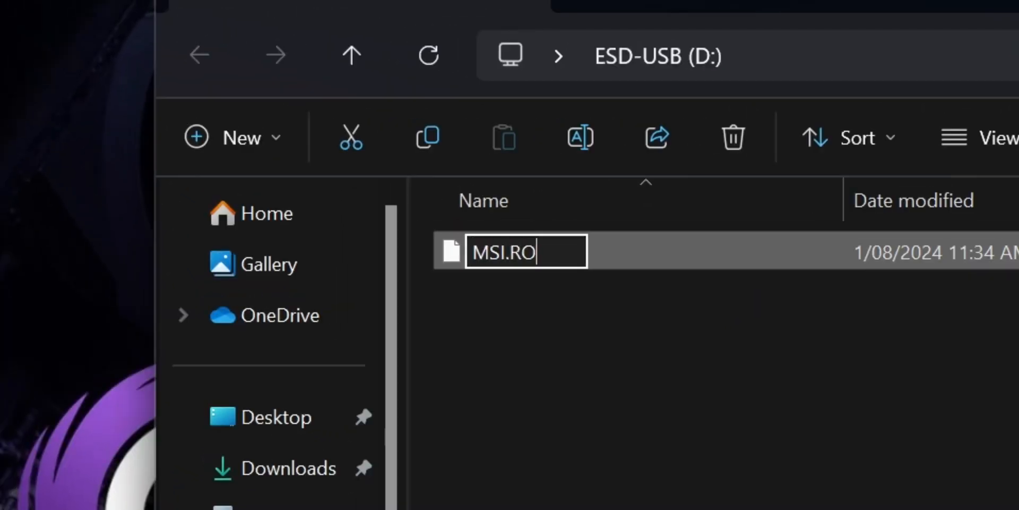
- Commit the BIOS file's new name MSI.ROM on ESD-USB (D:)
key("enter")
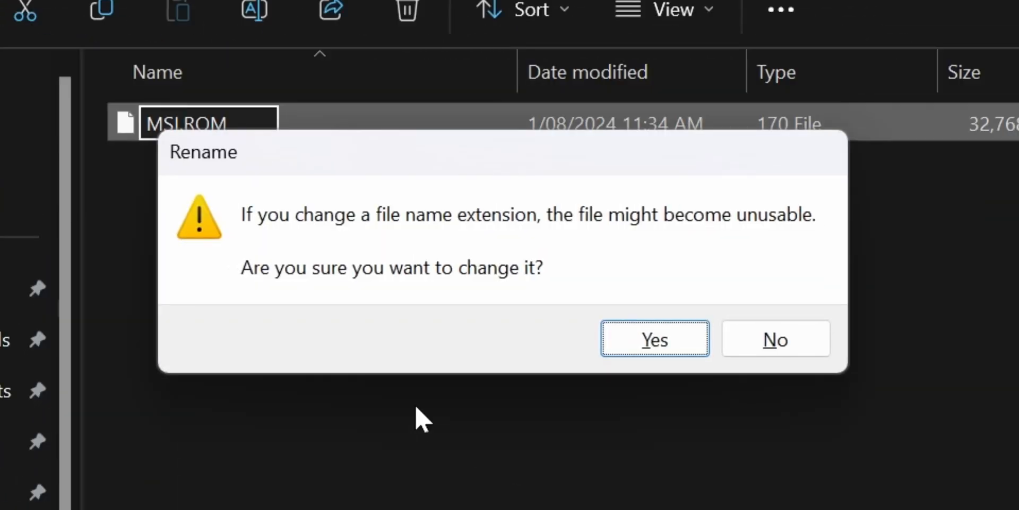